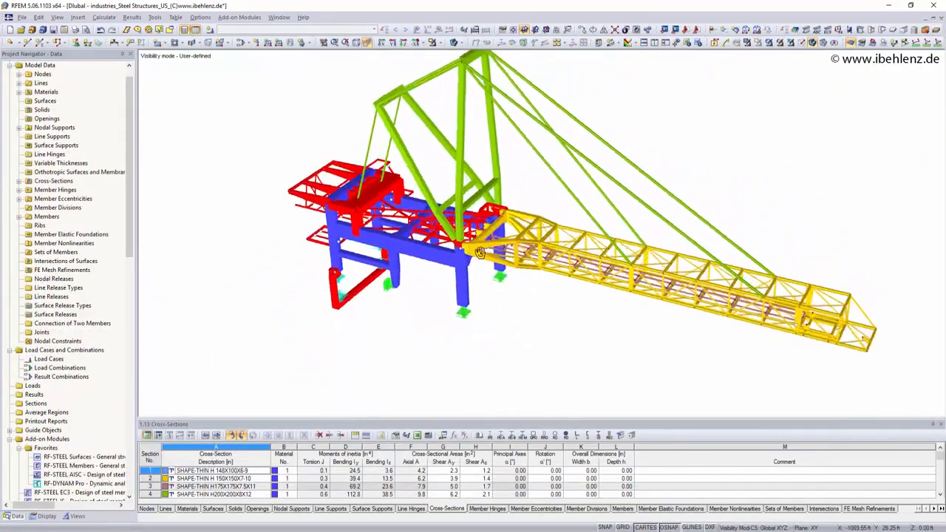
# Step: Rotate the crane model, then inspect Sigma-eqv stresses on the anchoring plates and jointed framework
pyautogui.moveTo(481, 251); pyautogui.dragTo(766, 173)
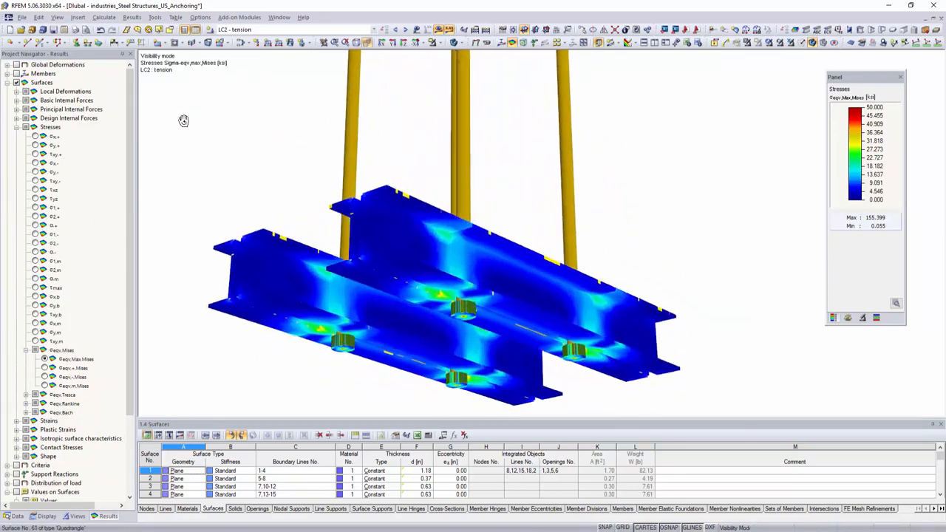
pyautogui.moveTo(184, 121); pyautogui.dragTo(237, 309)
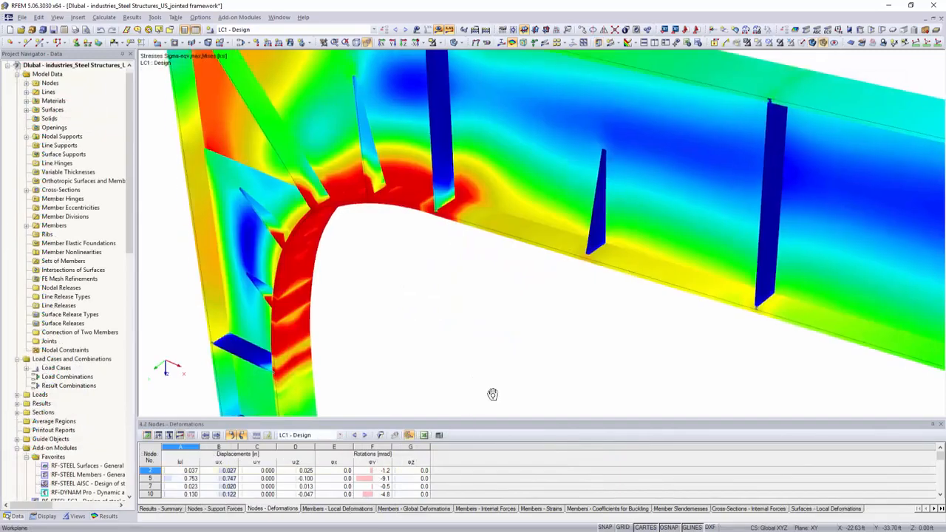
pyautogui.moveTo(493, 394); pyautogui.dragTo(119, 142)
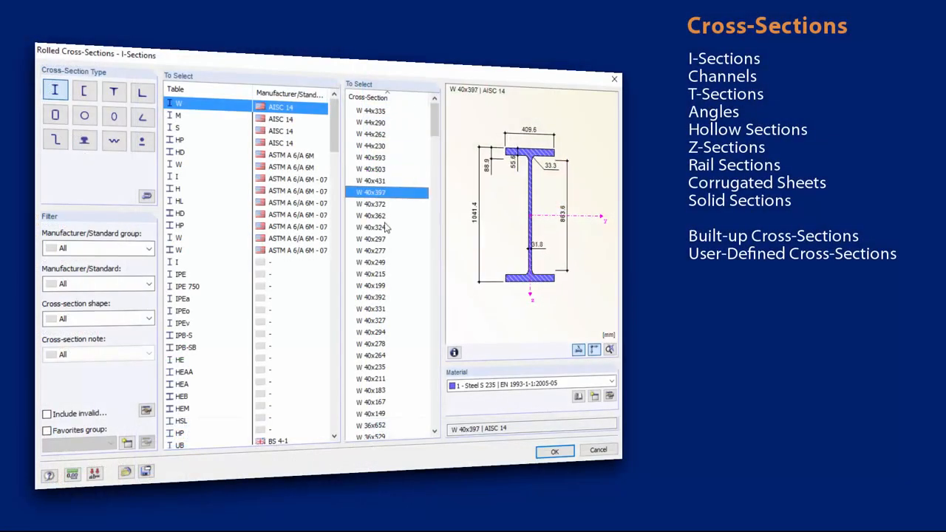
# Step: Preview HD and IPE I-sections, then channel, angle, rectangular hollow and 60° angle profiles
pyautogui.click(207, 152)
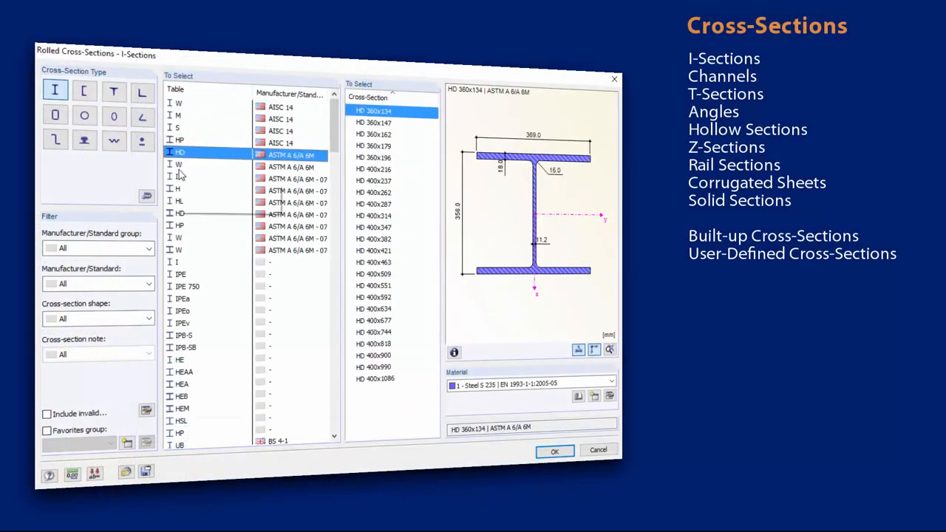
pyautogui.click(181, 224)
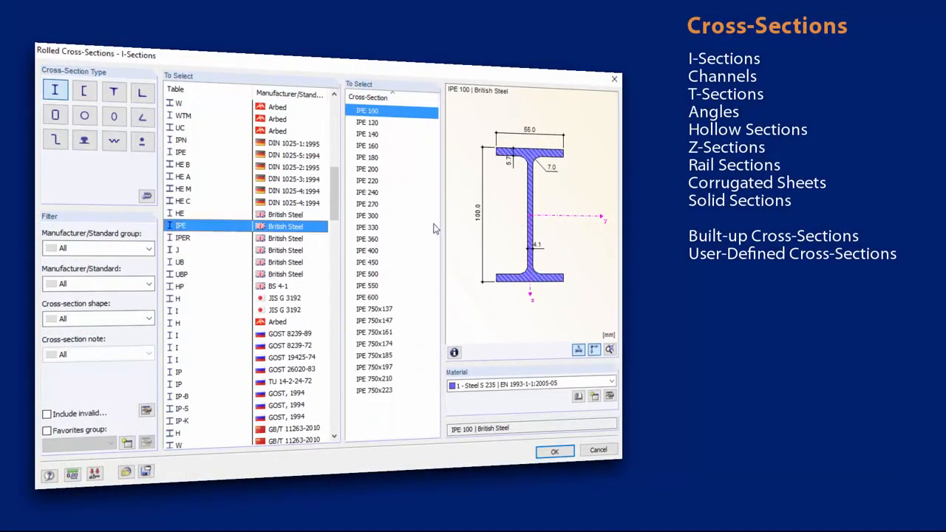
pyautogui.click(85, 90)
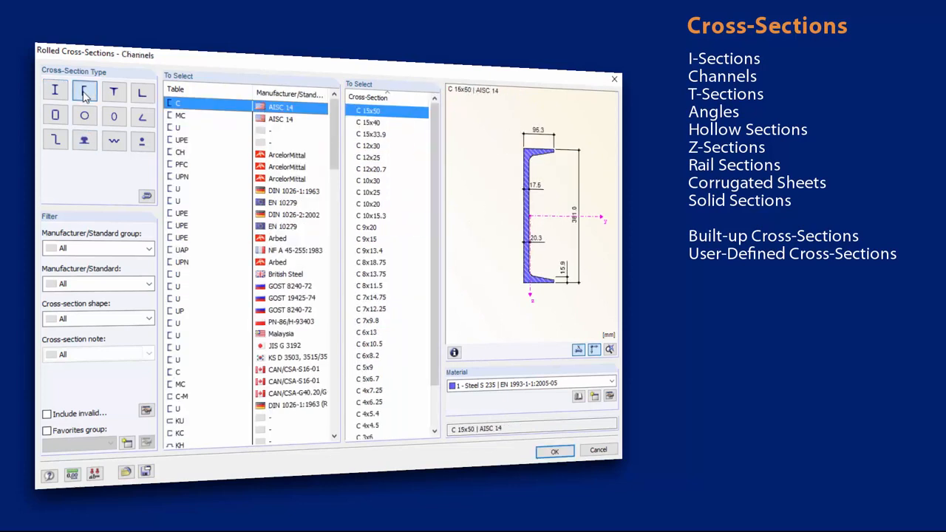
pyautogui.click(142, 90)
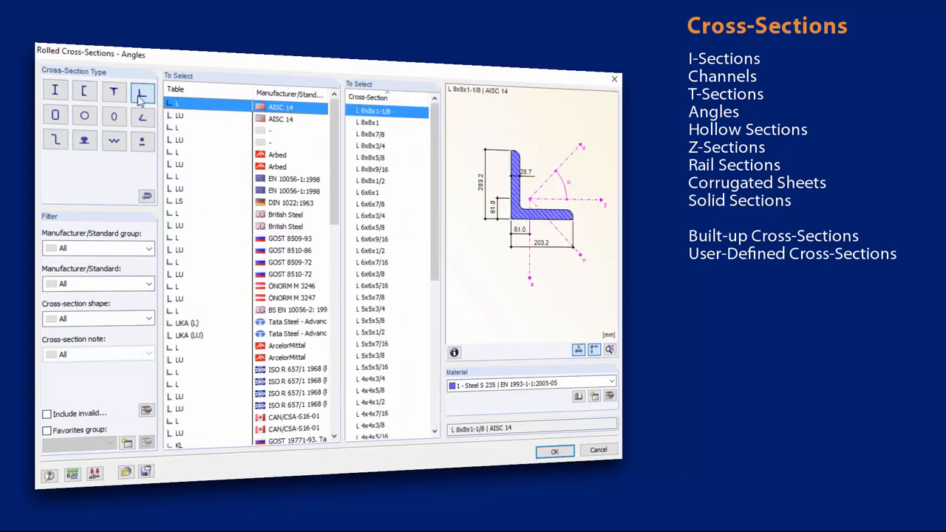
pyautogui.click(84, 115)
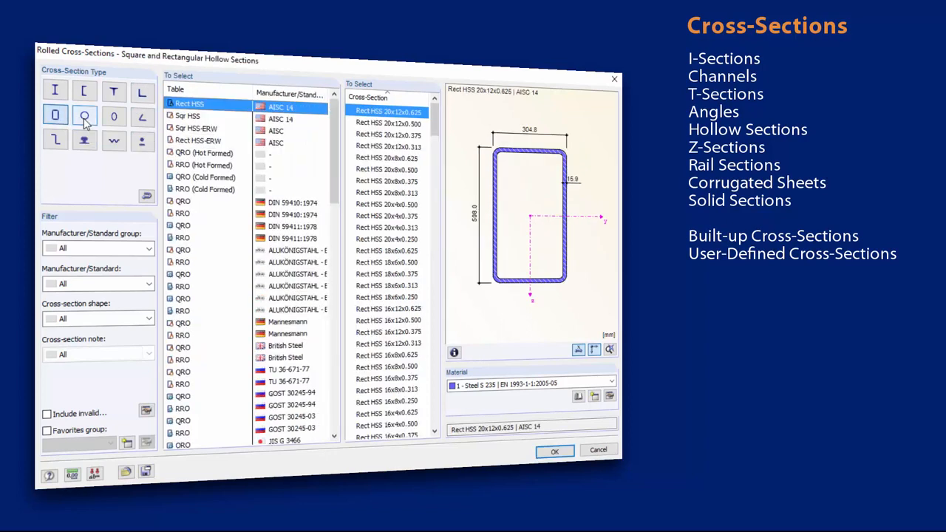
pyautogui.click(142, 117)
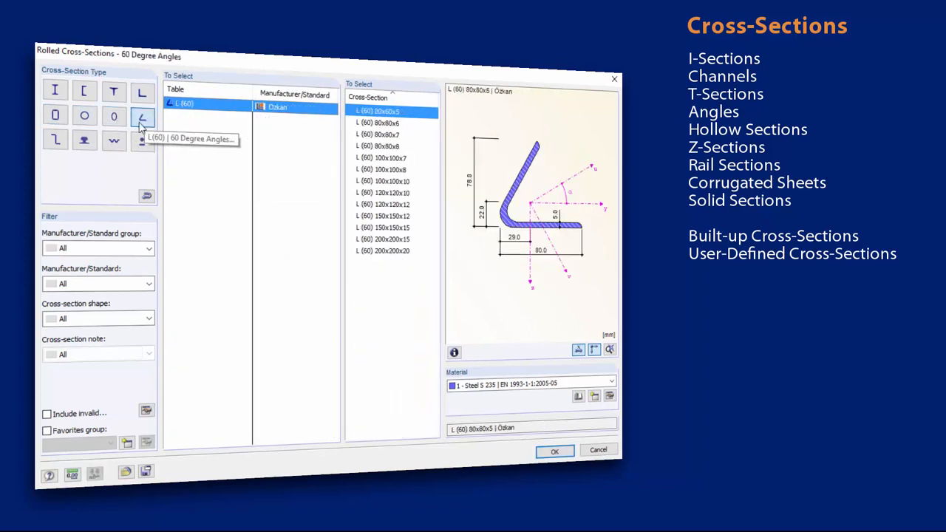
# Step: Preview Z-sections, worn CR rails, SAB corrugated sheets and solid section profiles
pyautogui.click(55, 139)
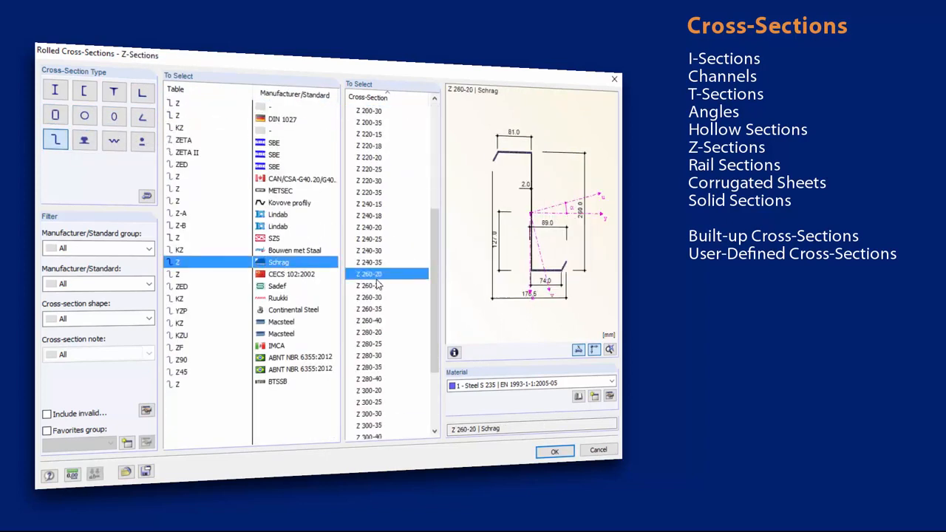
pyautogui.click(84, 140)
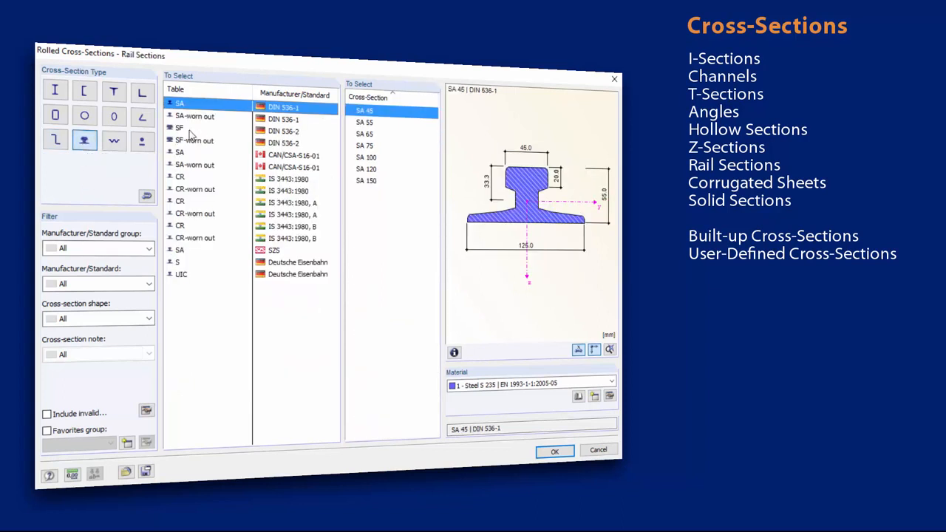
pyautogui.click(195, 214)
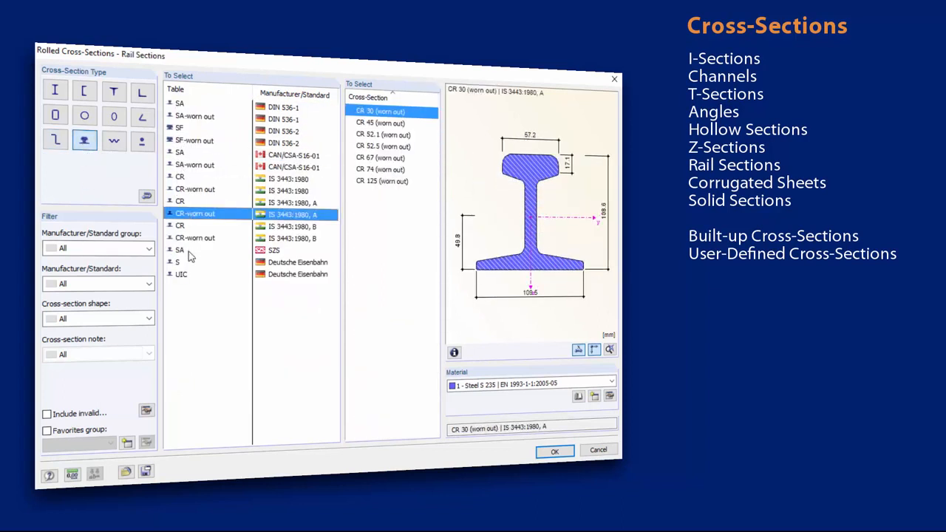
pyautogui.click(113, 139)
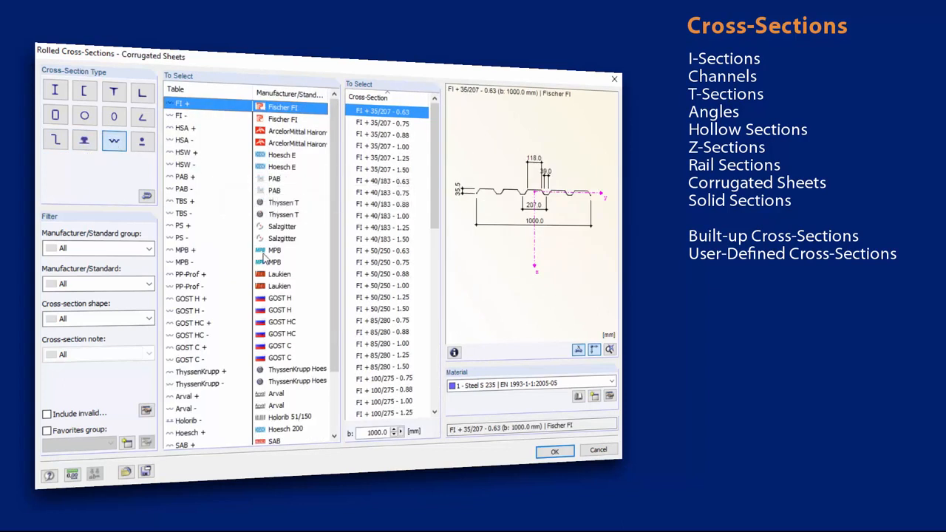
pyautogui.click(189, 371)
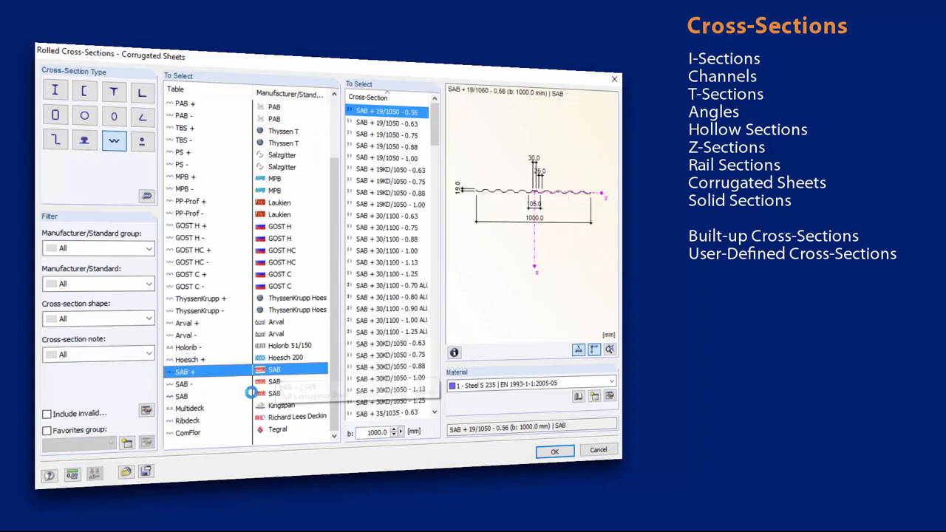
pyautogui.click(142, 139)
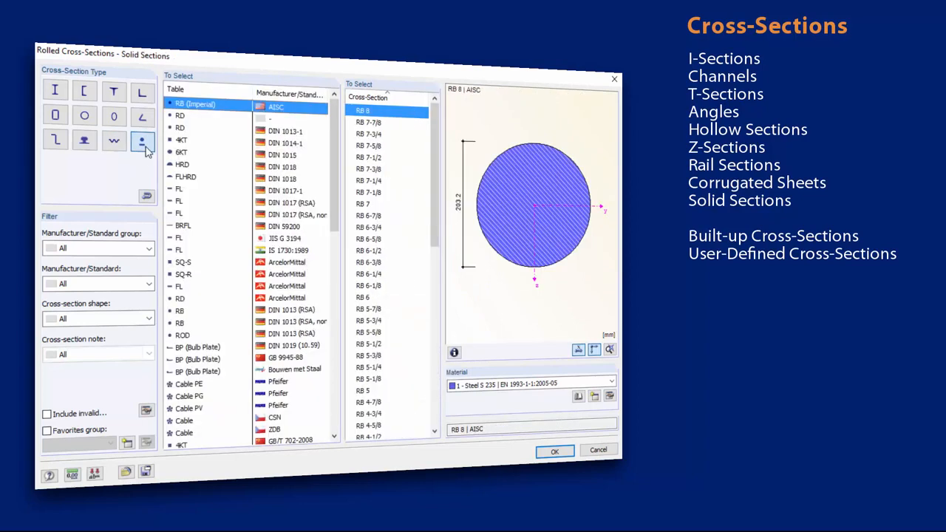
pyautogui.click(198, 347)
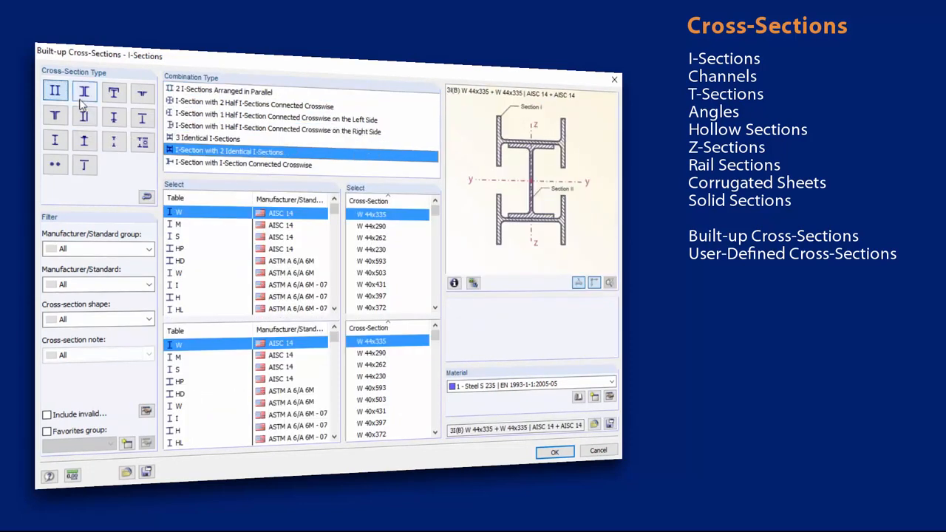
# Step: Show flat-bar and castellated combinations, selecting Castellated Beam with Circular Holes
pyautogui.click(84, 117)
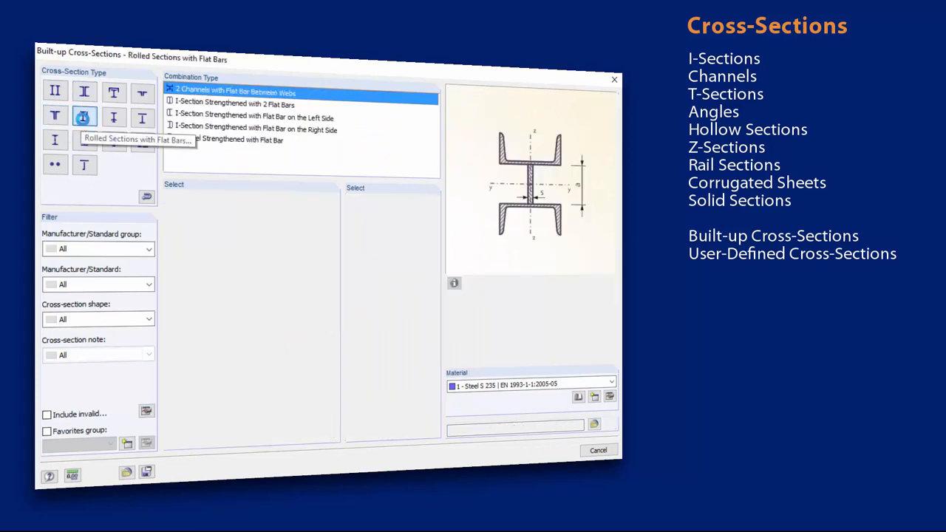
pyautogui.click(85, 141)
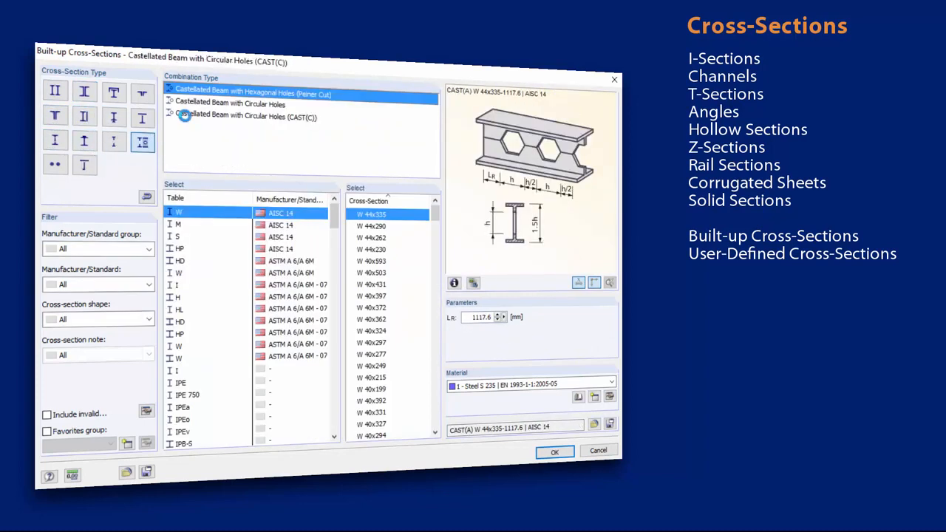
pyautogui.click(55, 165)
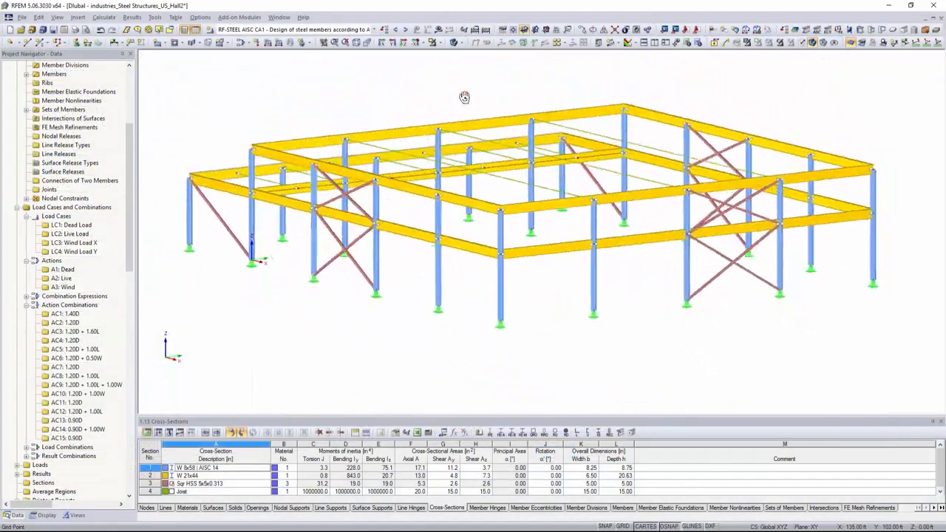
# Step: Rotate the Hall2 steel frame model and launch the RF-STEEL AISC module
pyautogui.moveTo(464, 97); pyautogui.dragTo(872, 127)
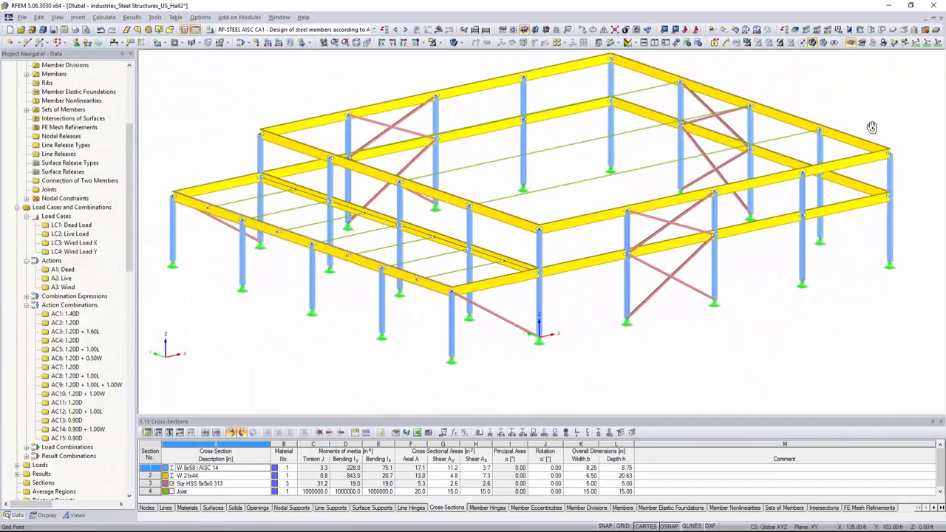
pyautogui.click(801, 42)
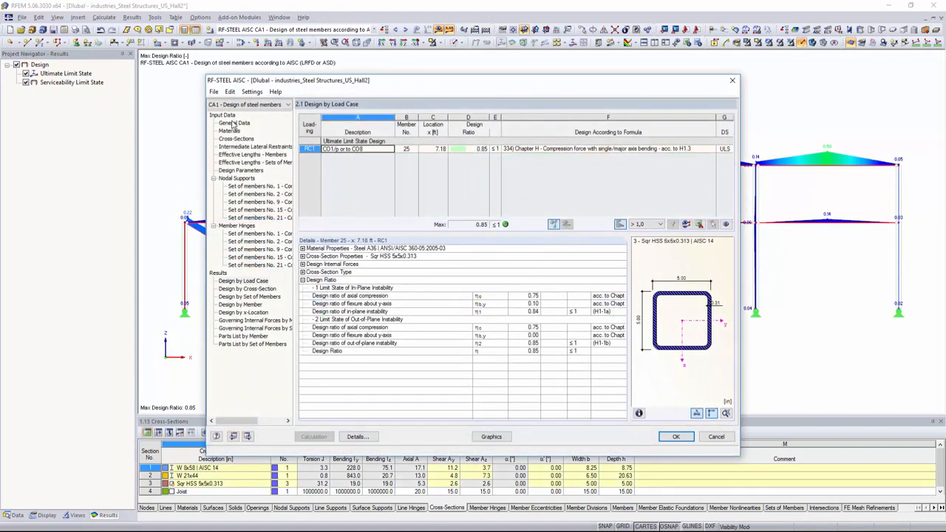
# Step: Review AISC inputs: general data, materials, lateral restraints, effective lengths, design parameters, member hinges
pyautogui.click(234, 123)
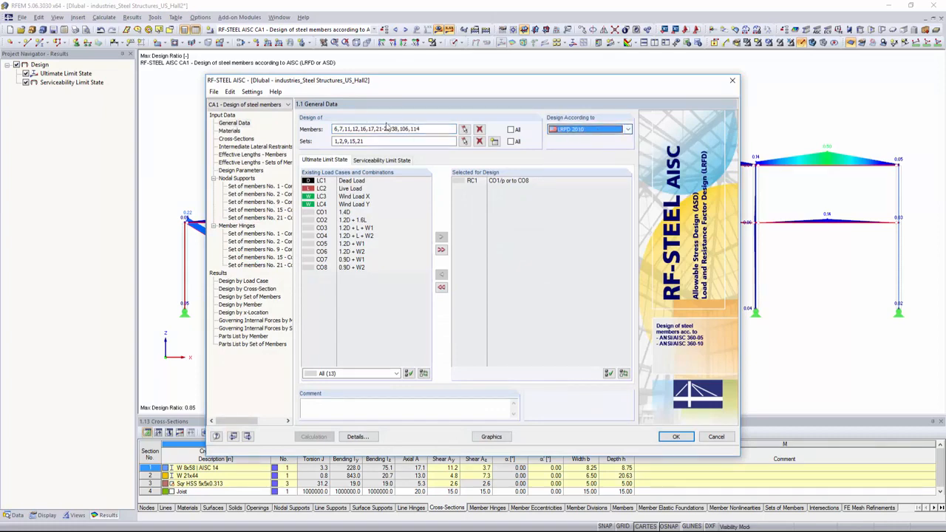
pyautogui.click(229, 131)
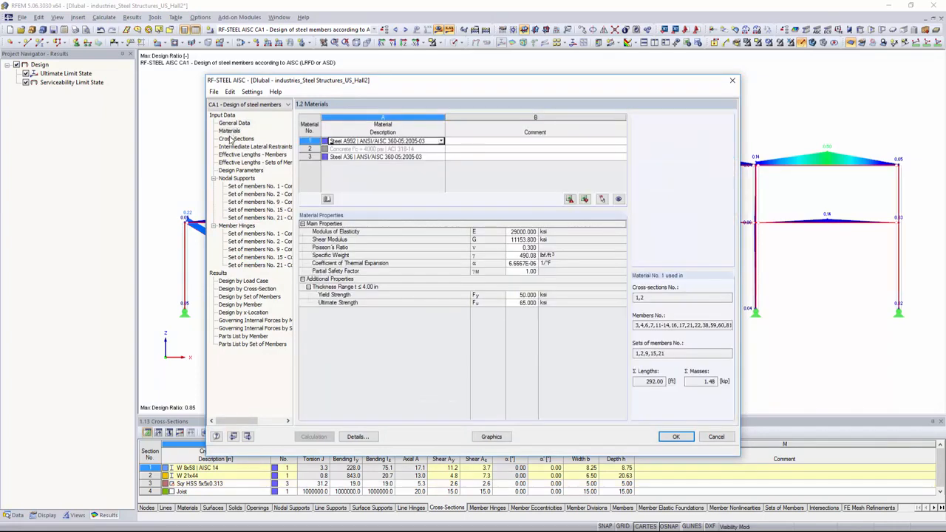
pyautogui.click(255, 146)
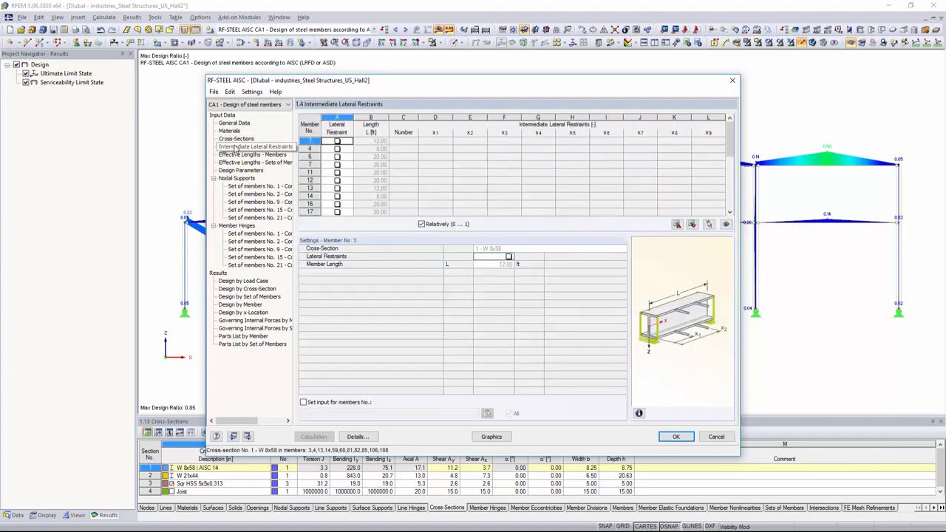
pyautogui.click(255, 153)
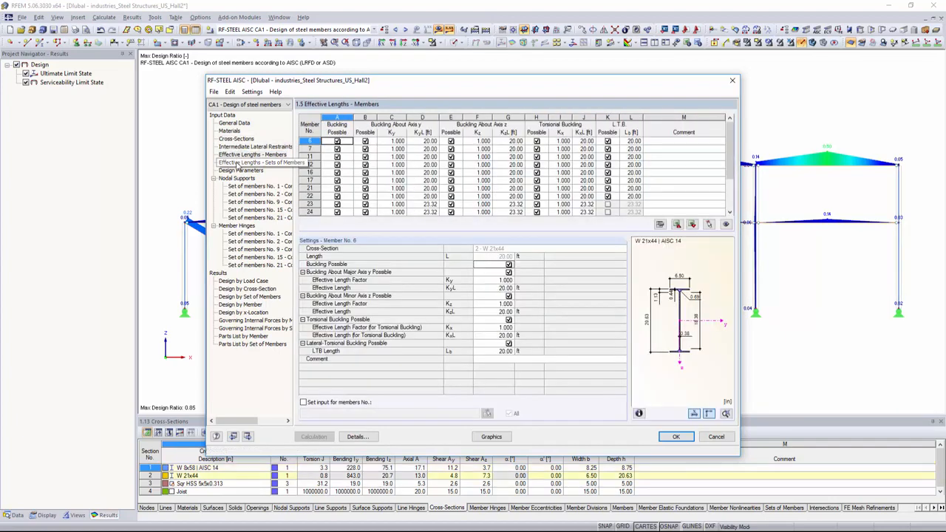
pyautogui.click(259, 162)
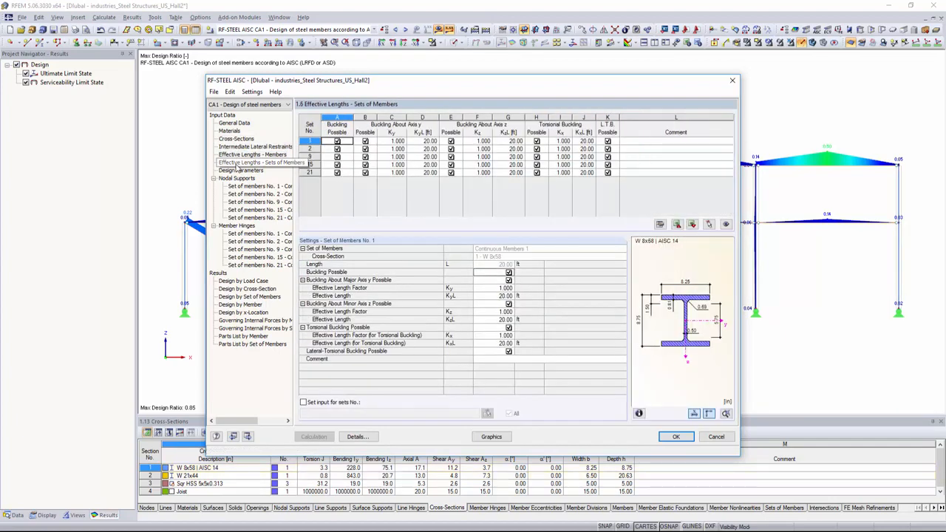
pyautogui.click(240, 170)
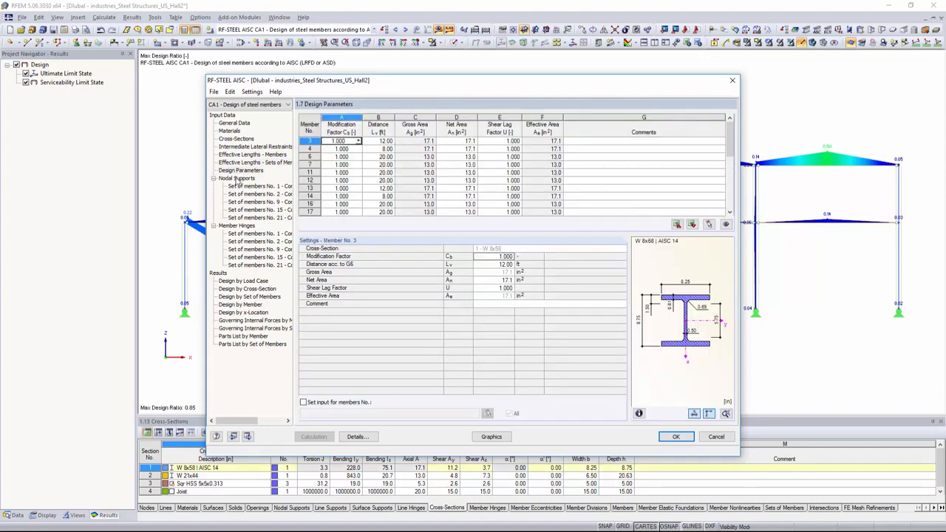
pyautogui.click(235, 178)
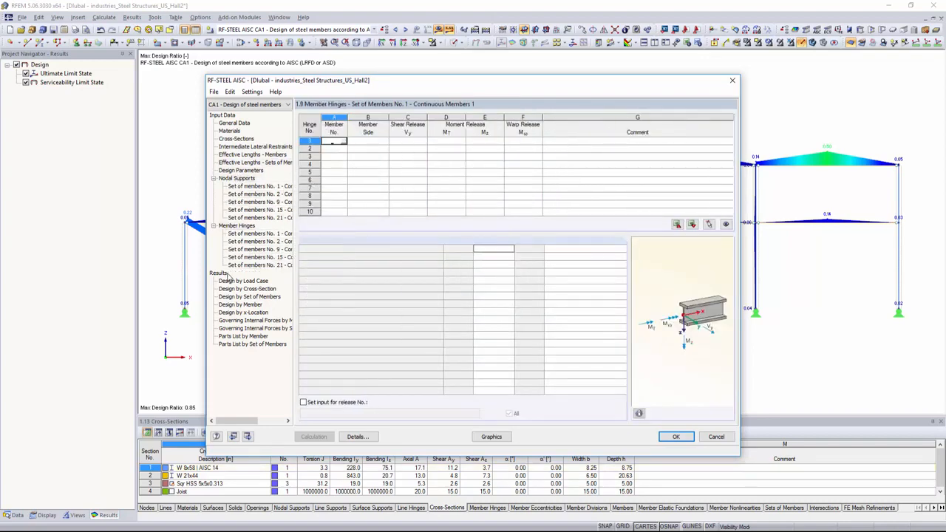
# Step: Show design ratios by load case and by cross-section, then display them on the model
pyautogui.click(244, 280)
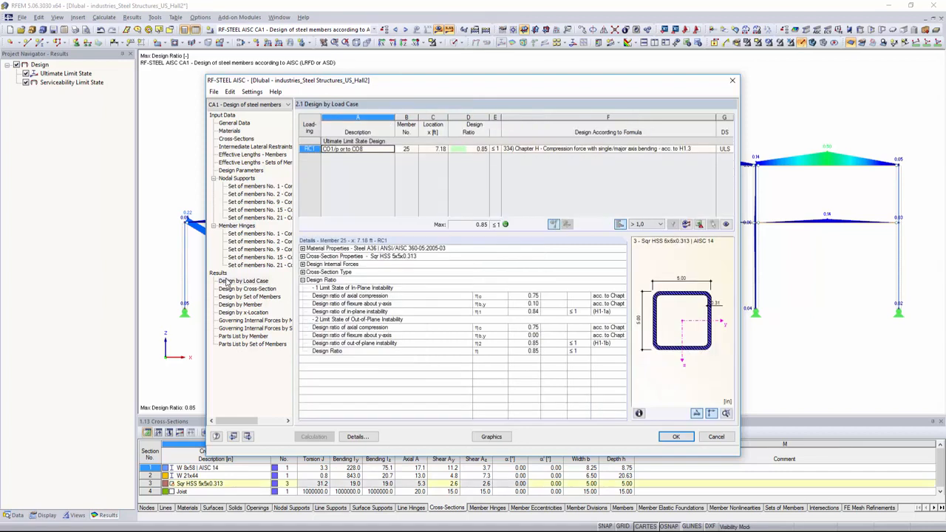
pyautogui.moveTo(227, 287)
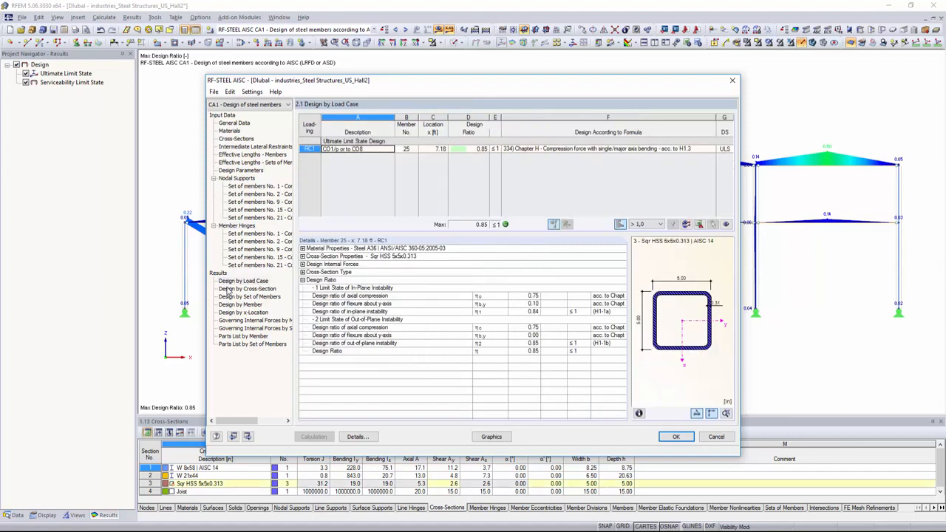
pyautogui.click(246, 288)
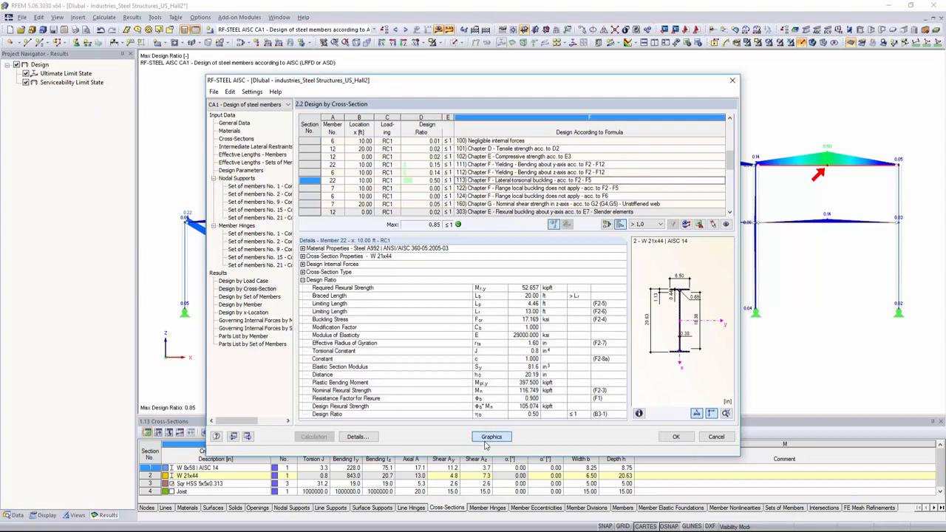
pyautogui.click(674, 436)
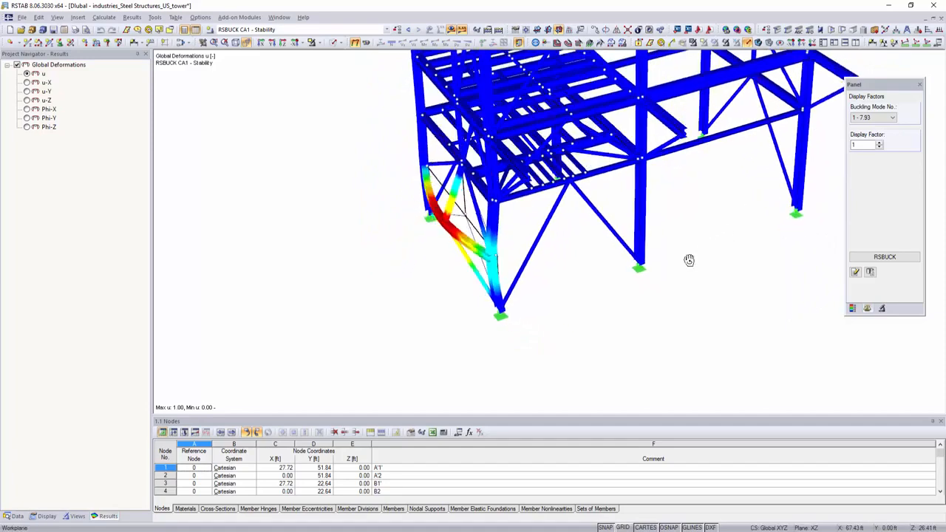
# Step: Turn the tower view and display buckling mode 3 with an adjusted display factor
pyautogui.moveTo(687, 260); pyautogui.dragTo(576, 111)
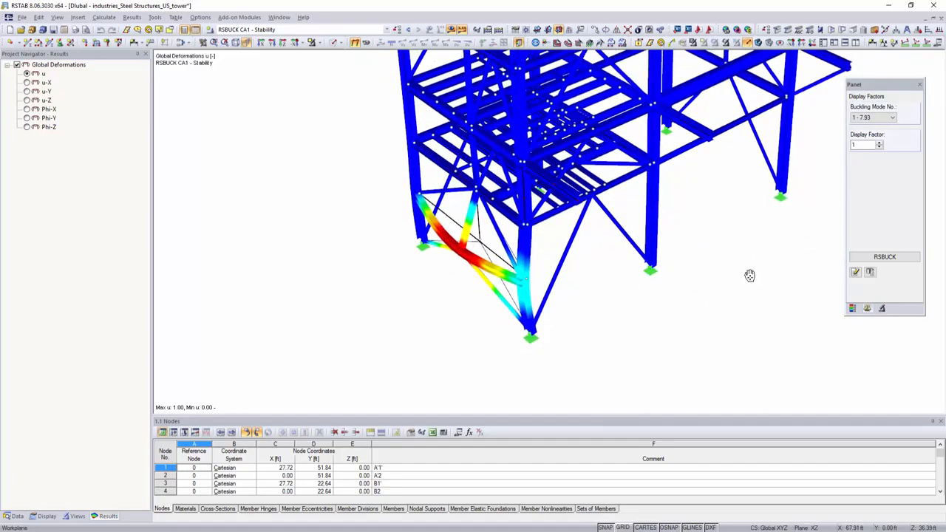
pyautogui.click(878, 117)
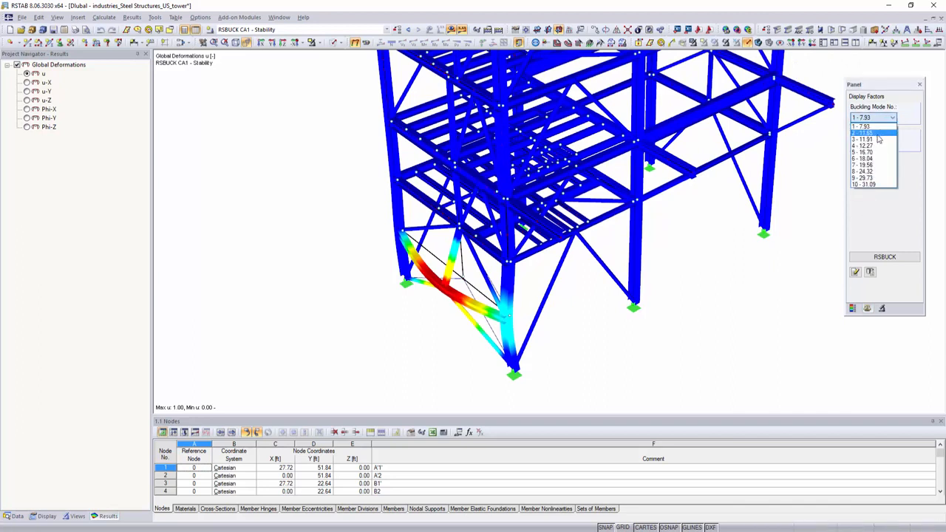
pyautogui.click(863, 139)
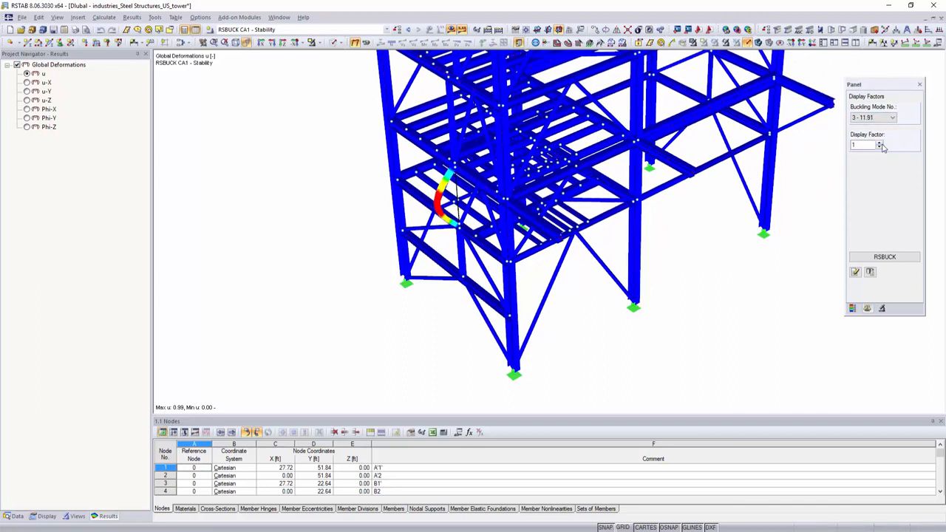
pyautogui.click(893, 118)
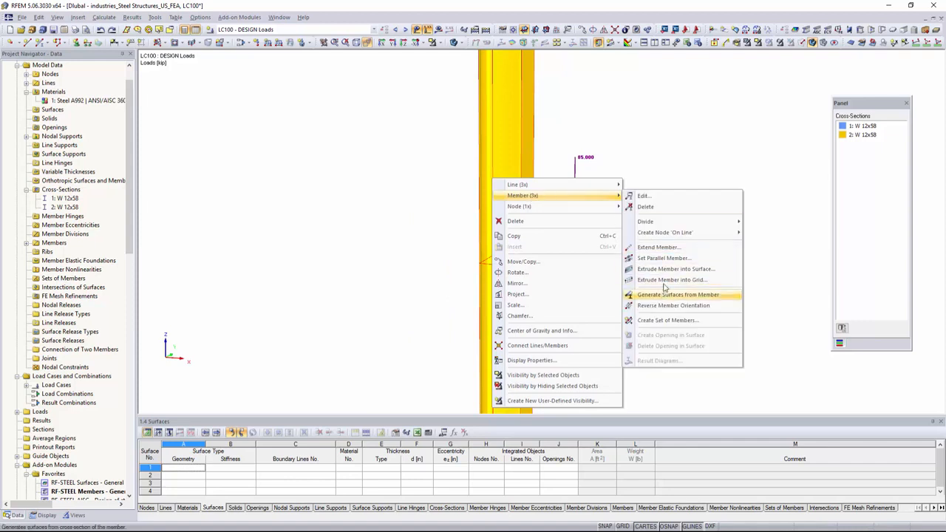
# Step: Generate surfaces from the W 12x58 members and show Sigma-eqv,Max,Mises stresses
pyautogui.click(677, 294)
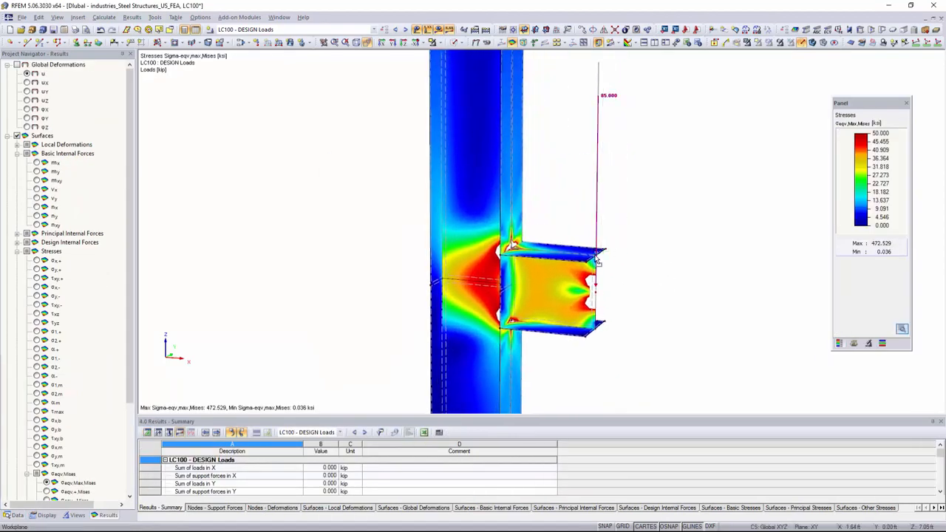
pyautogui.click(17, 515)
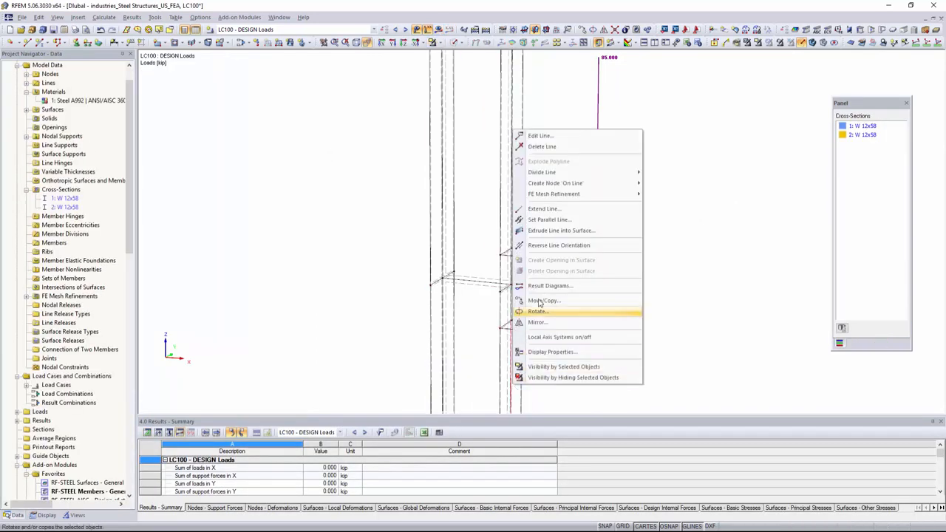
# Step: Divide the column line at its midpoint and create a diagonal stiffener surface below the beam
pyautogui.click(541, 172)
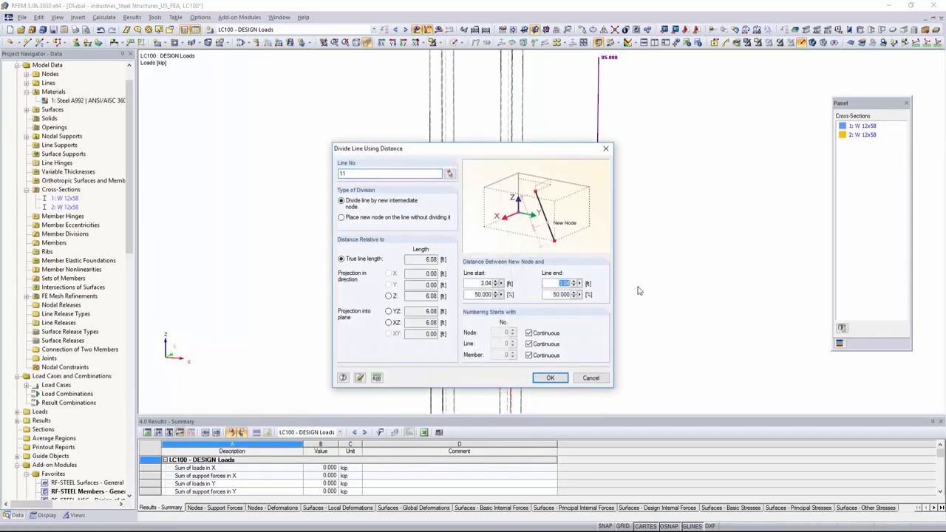
pyautogui.click(550, 378)
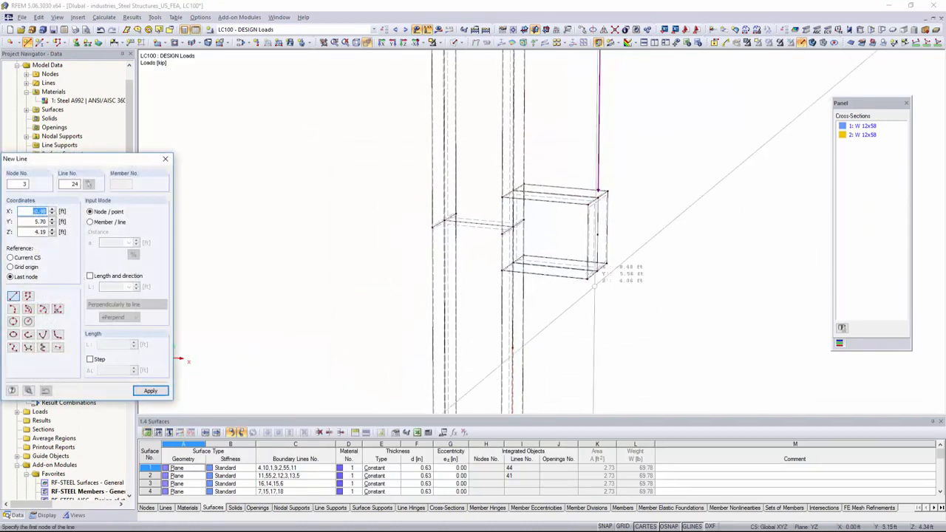
pyautogui.click(165, 158)
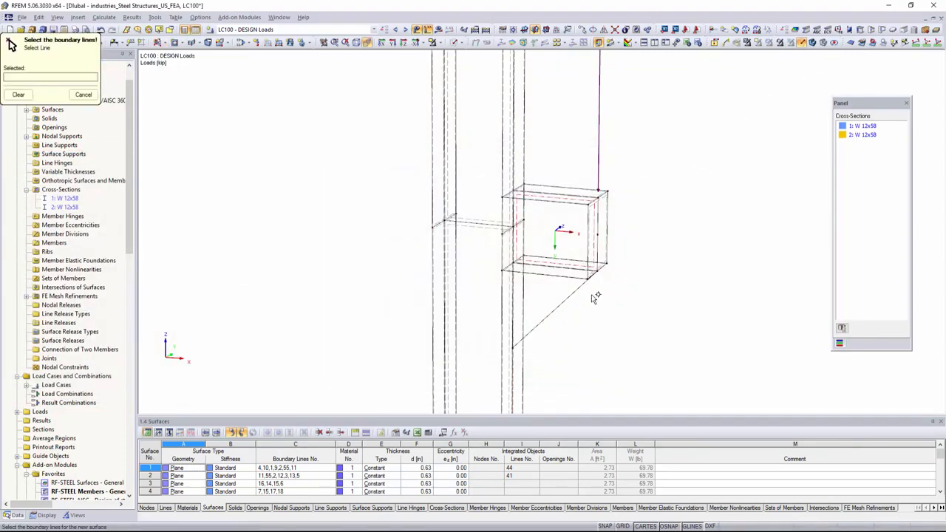
pyautogui.click(83, 93)
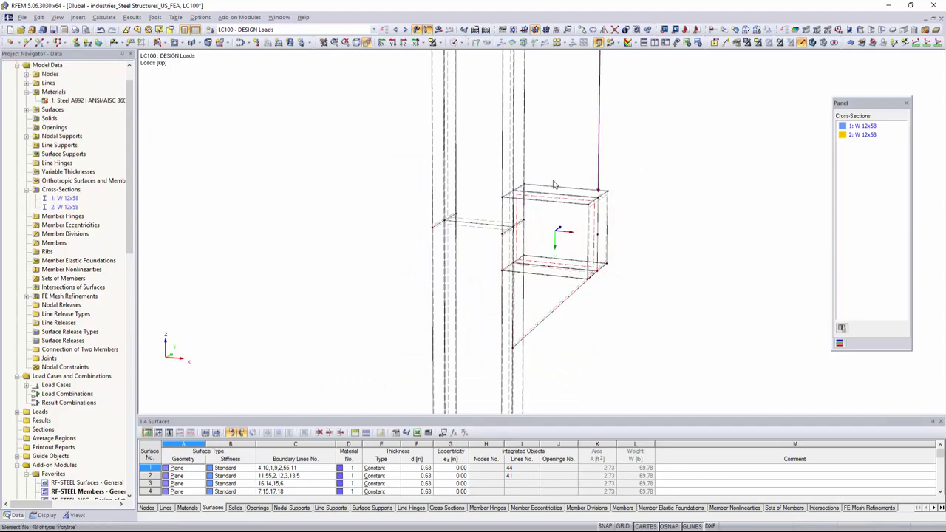
pyautogui.click(439, 29)
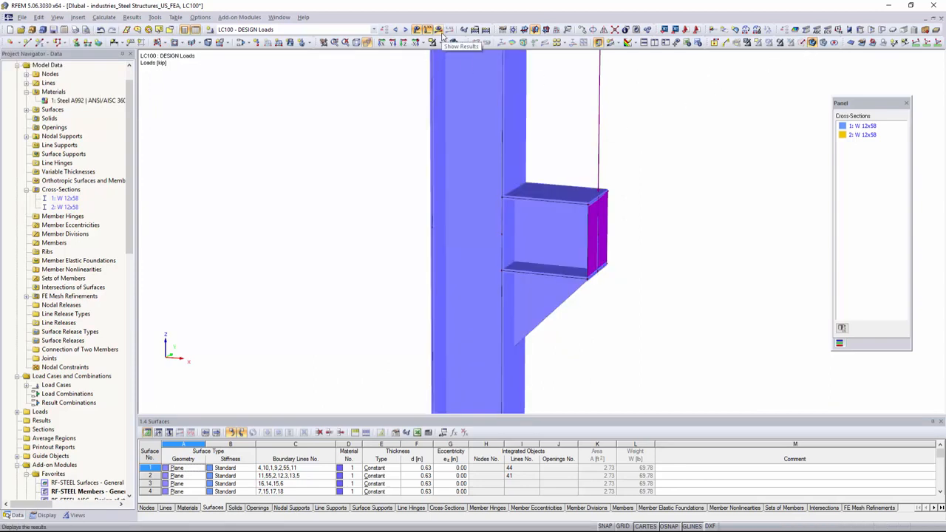
# Step: Show results and confirm the LC100 calculation
pyautogui.click(438, 29)
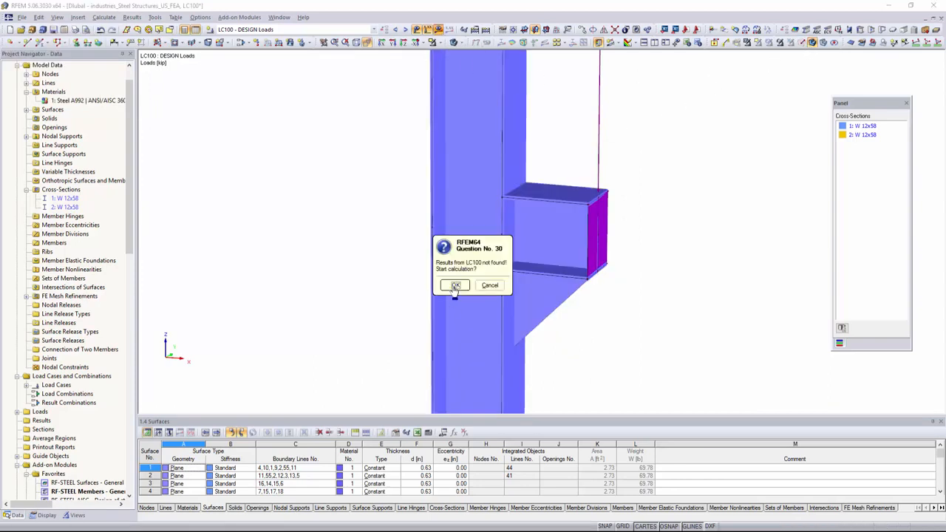
pyautogui.click(454, 285)
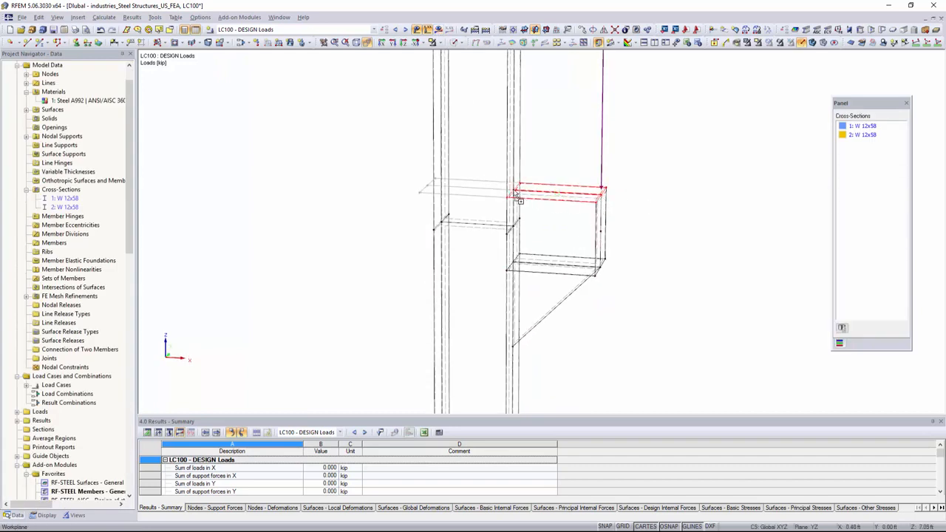
pyautogui.click(212, 508)
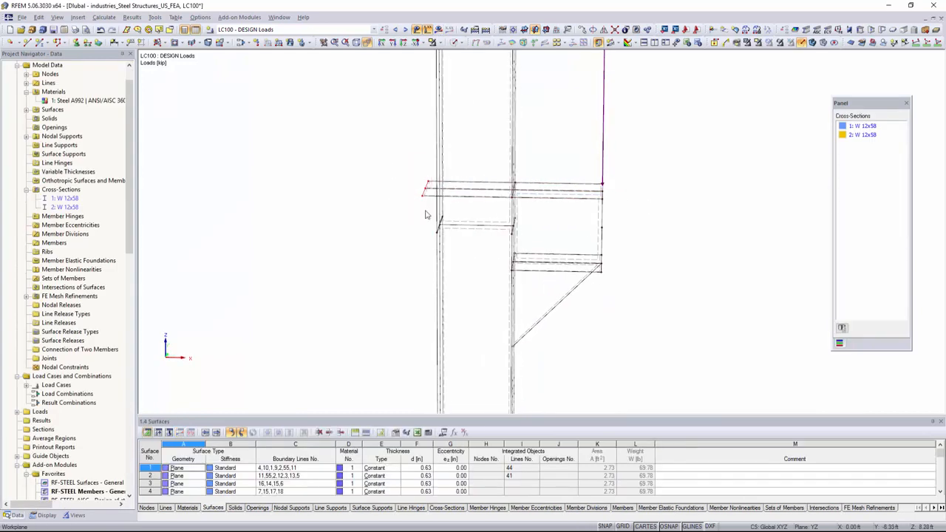